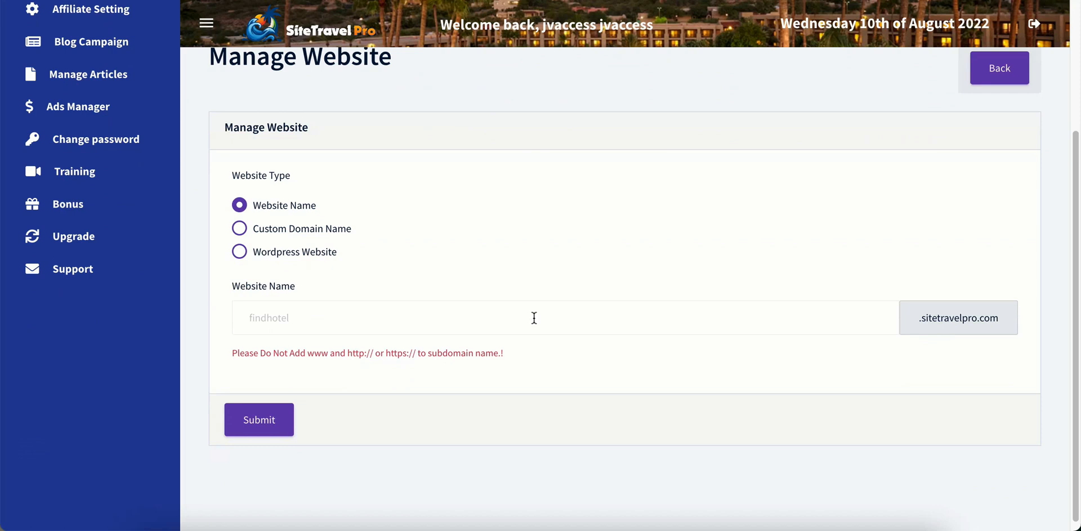
Step: Choose the WordPress website type and download its matching theme
click(239, 251)
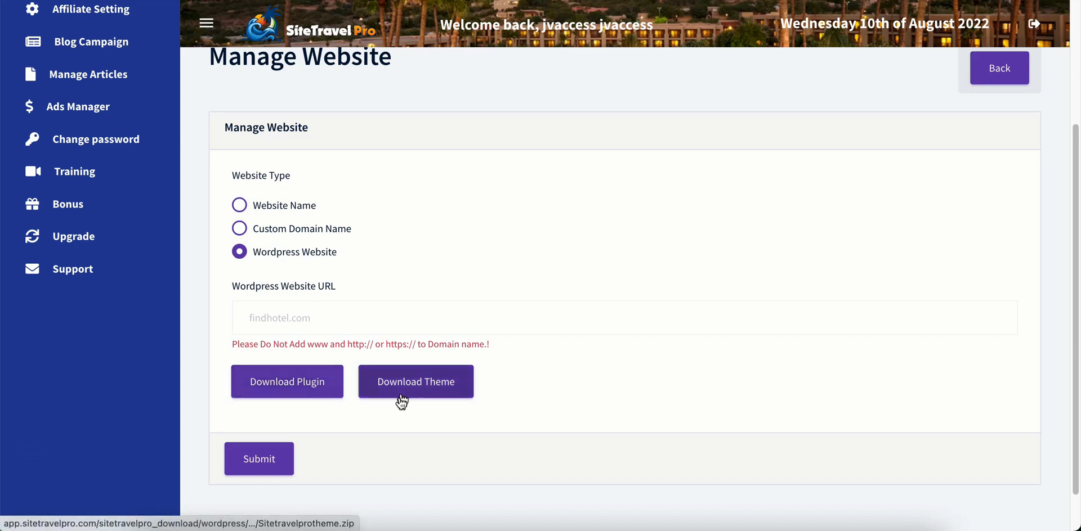
click(239, 205)
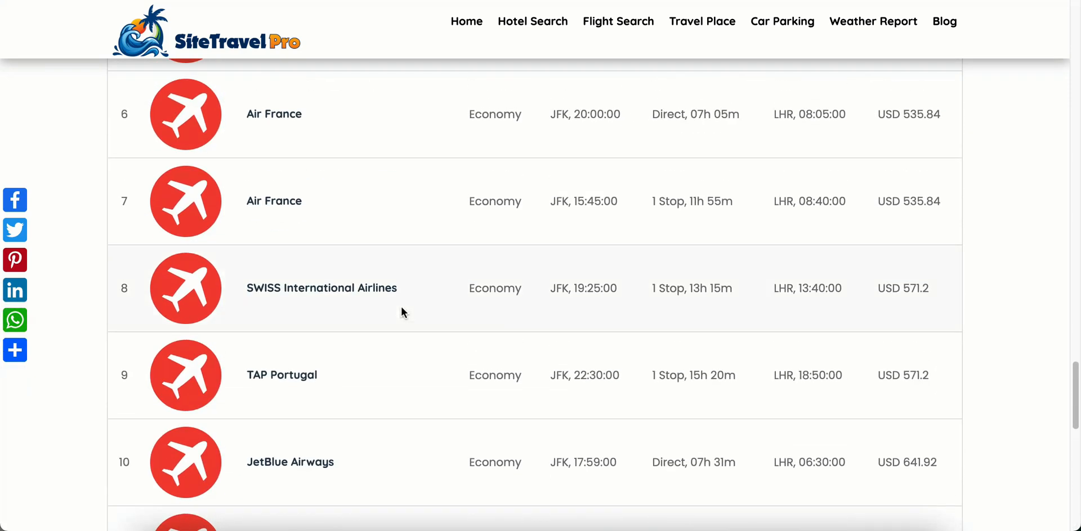
Step: Return to the travel site's home page via the top navigation Home link
click(618, 21)
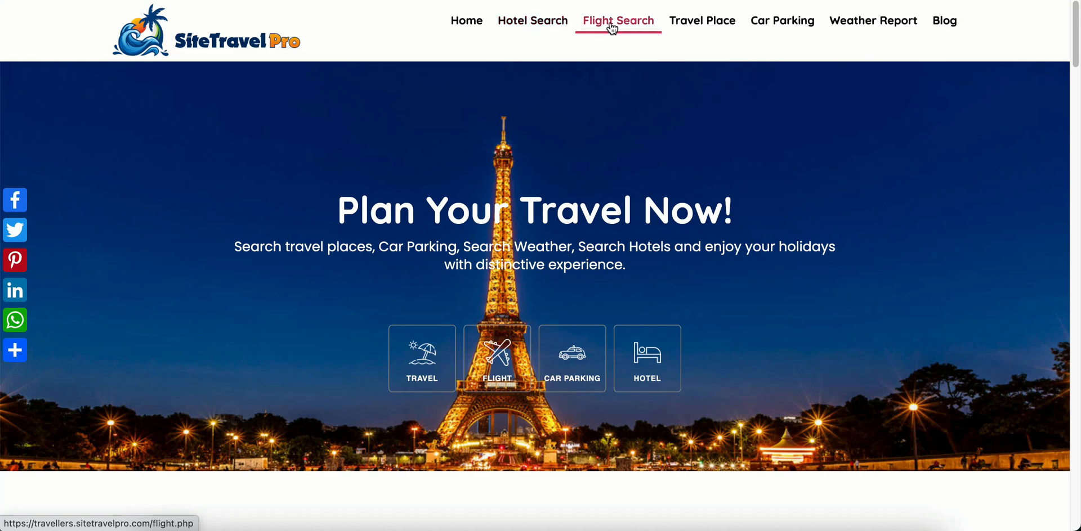
mouse_move(572, 105)
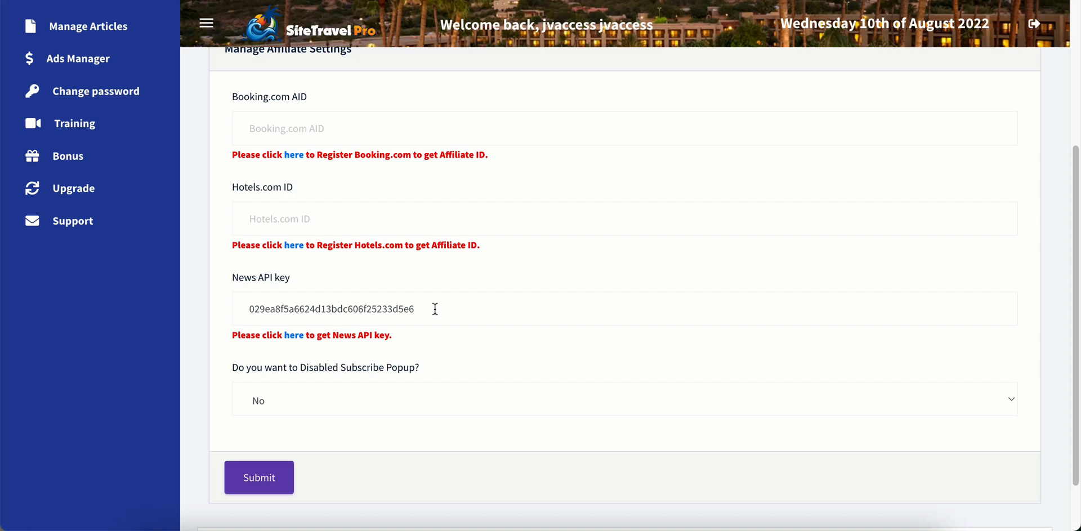
Step: Edit the News API key value in the Affiliate Setting form
click(91, 165)
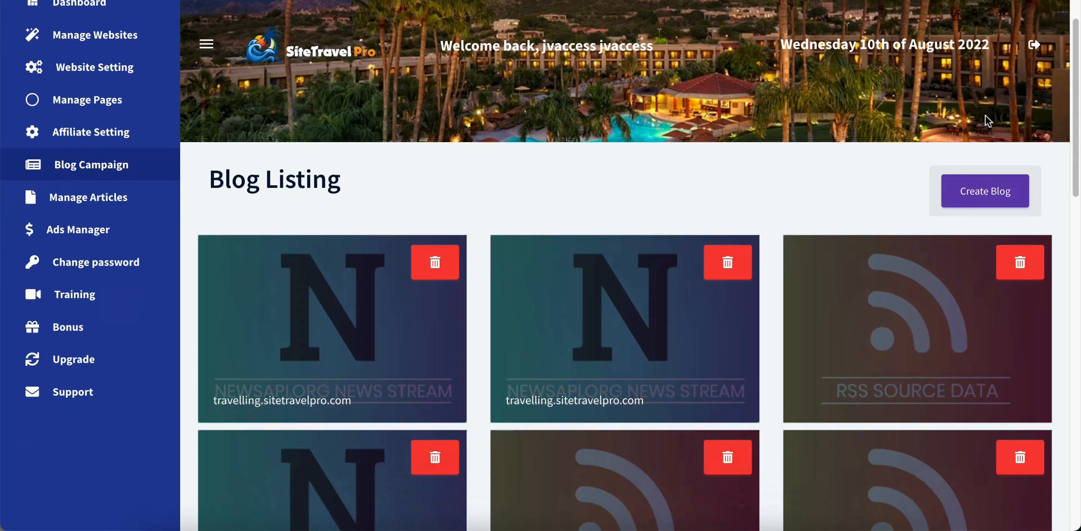
Step: Start a new blog from the Blog Listing page
click(984, 191)
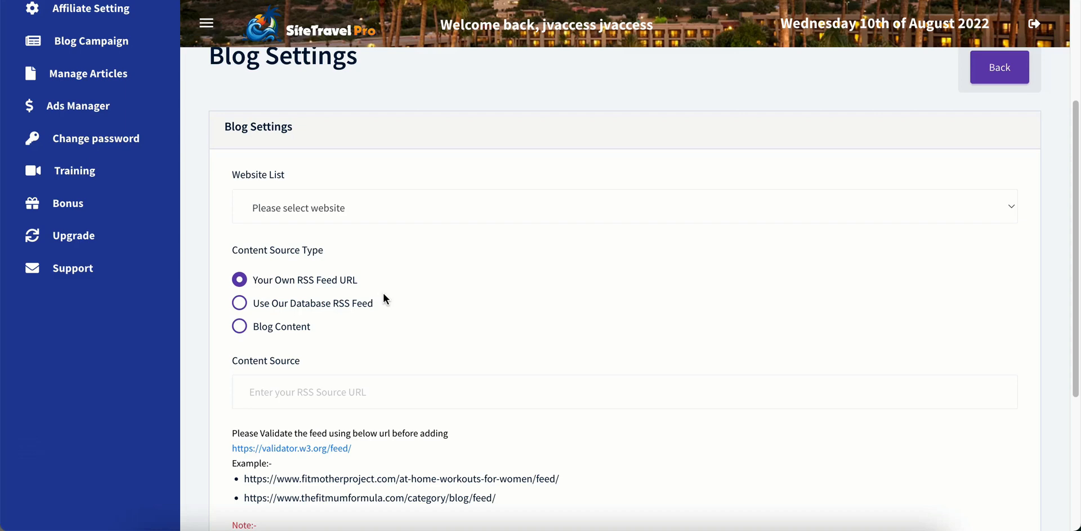
Step: Set the blog's content source to 'Use Our Database RSS Feed'
click(239, 303)
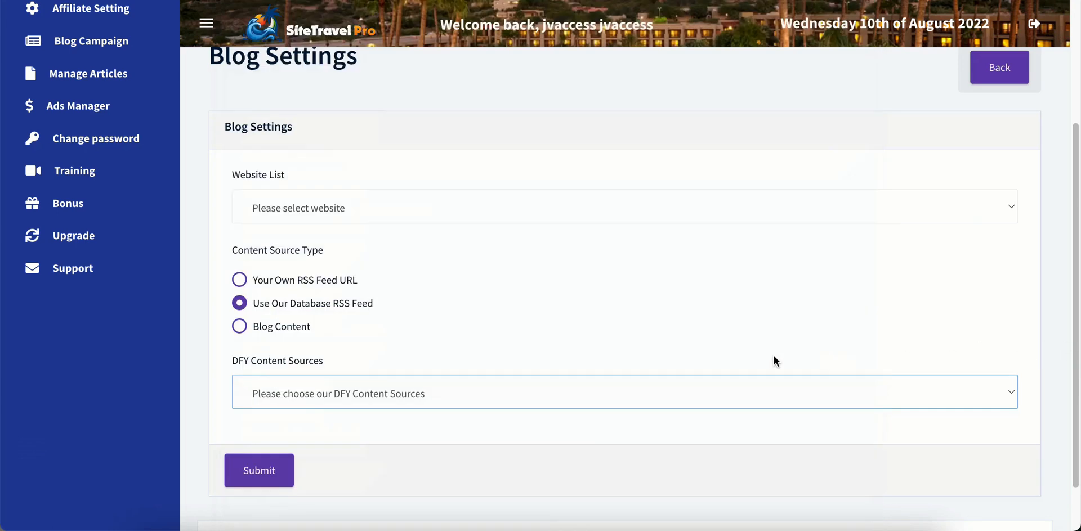
click(239, 326)
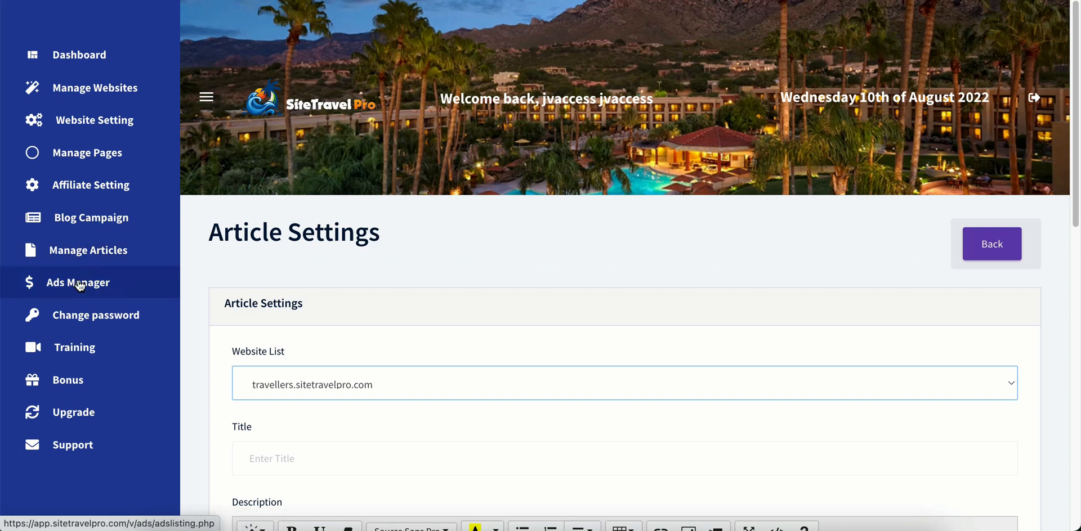
click(78, 282)
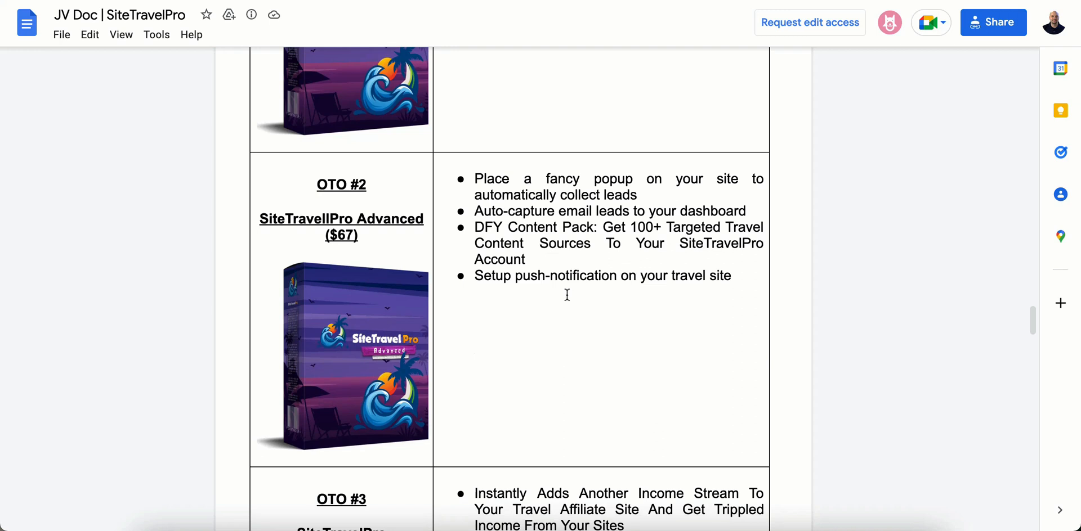
Step: Scroll the JV Doc past OTO #3 to the OTO #4 Done-For-You ($97) row
scroll(down, 3)
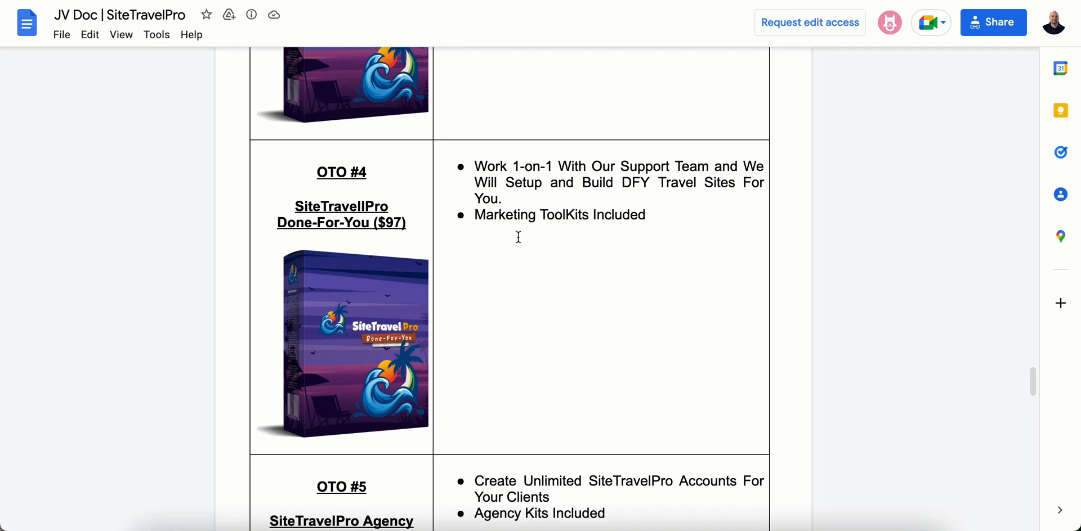
scroll(down, 3)
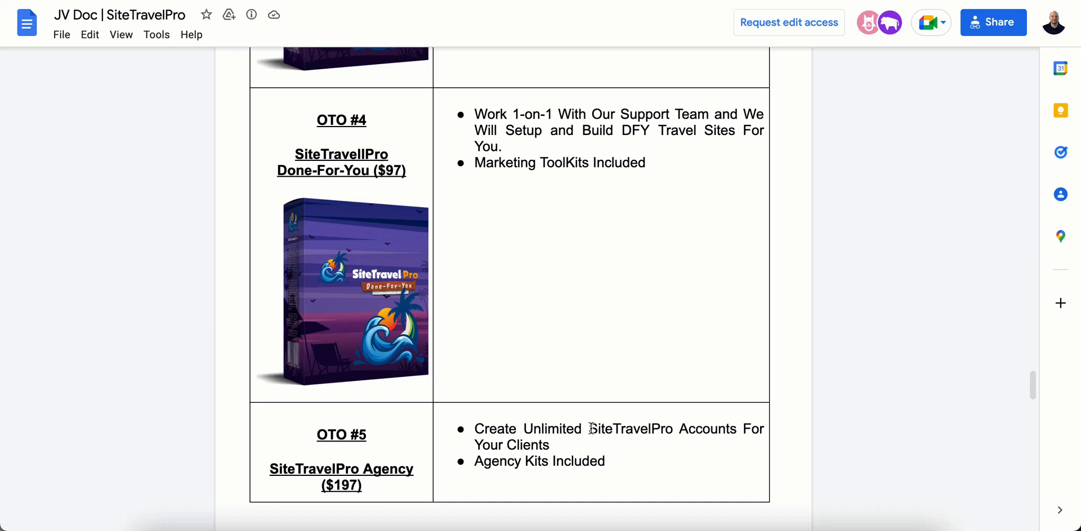